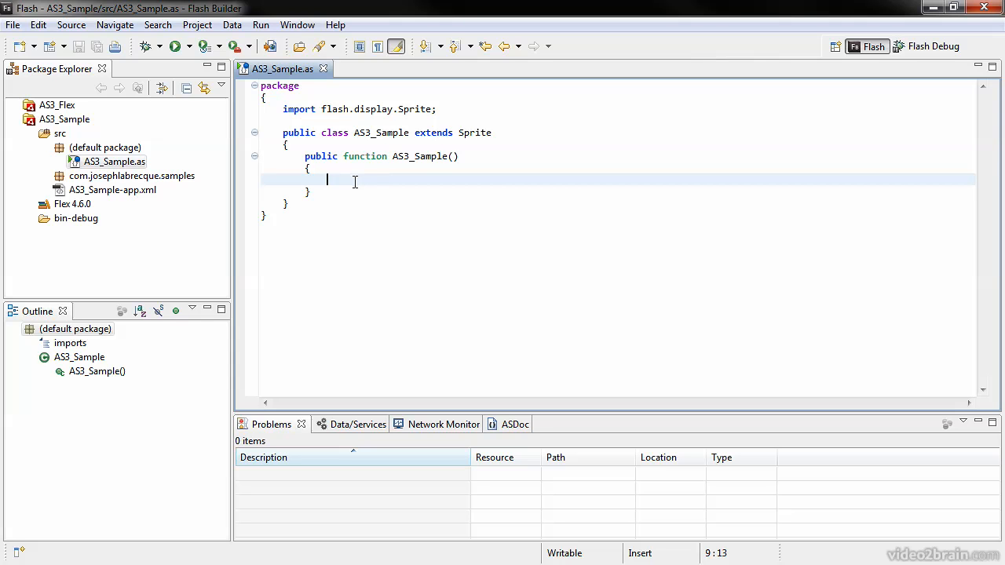
Step: Start Export Release Build for the AS3_Sample project from the Project menu
left_click(197, 25)
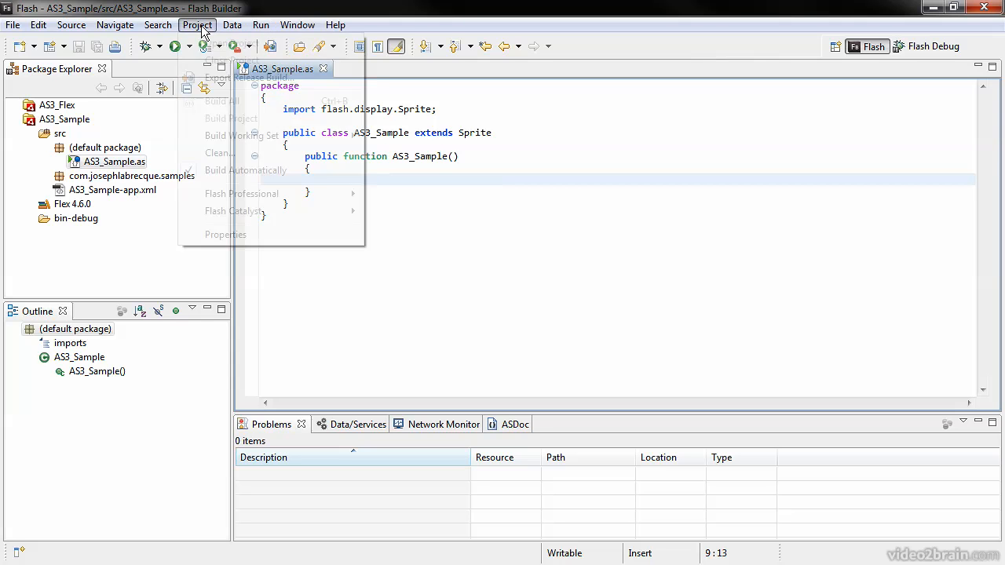
left_click(198, 26)
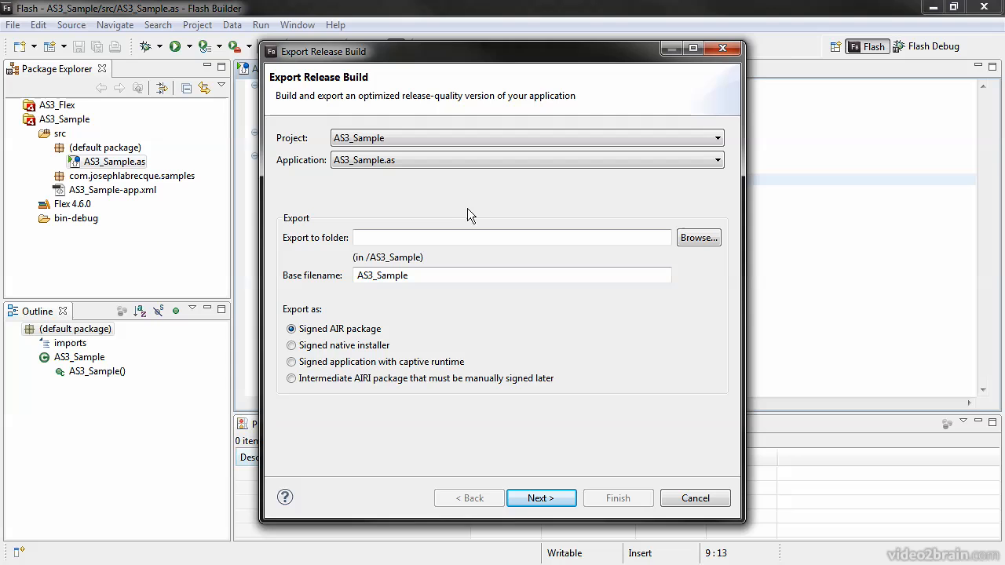
mouse_move(482, 196)
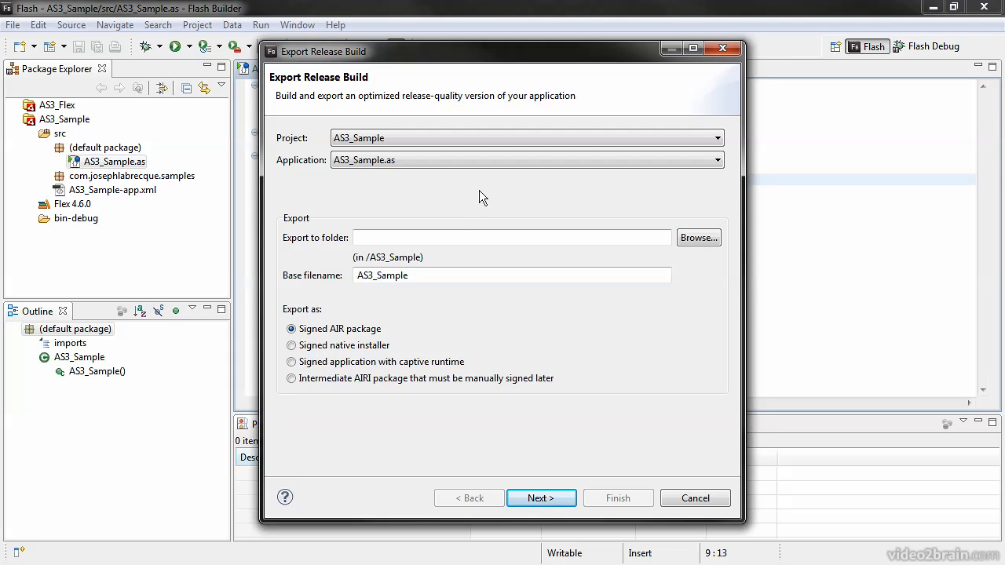
mouse_move(457, 197)
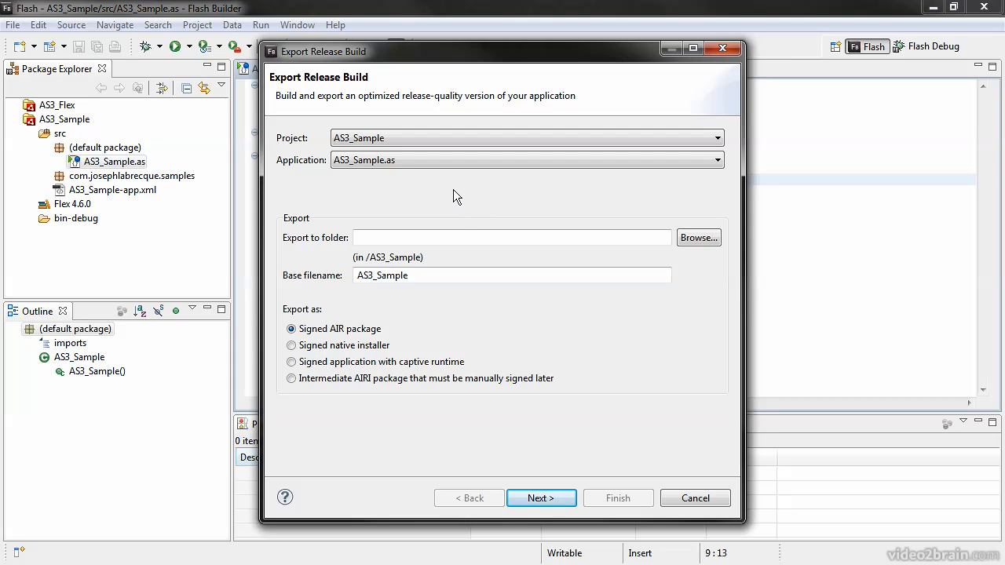
mouse_move(408, 405)
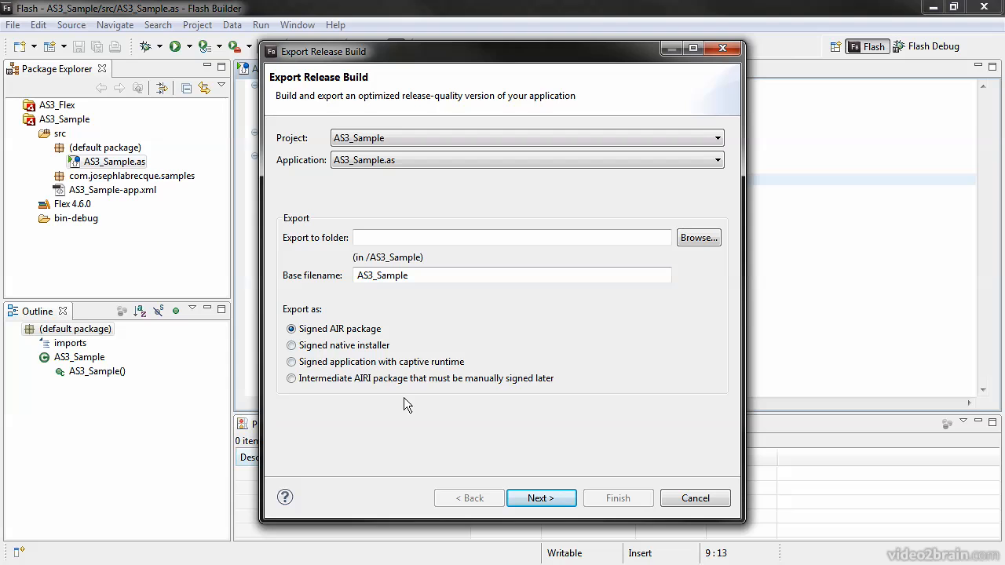
mouse_move(528, 332)
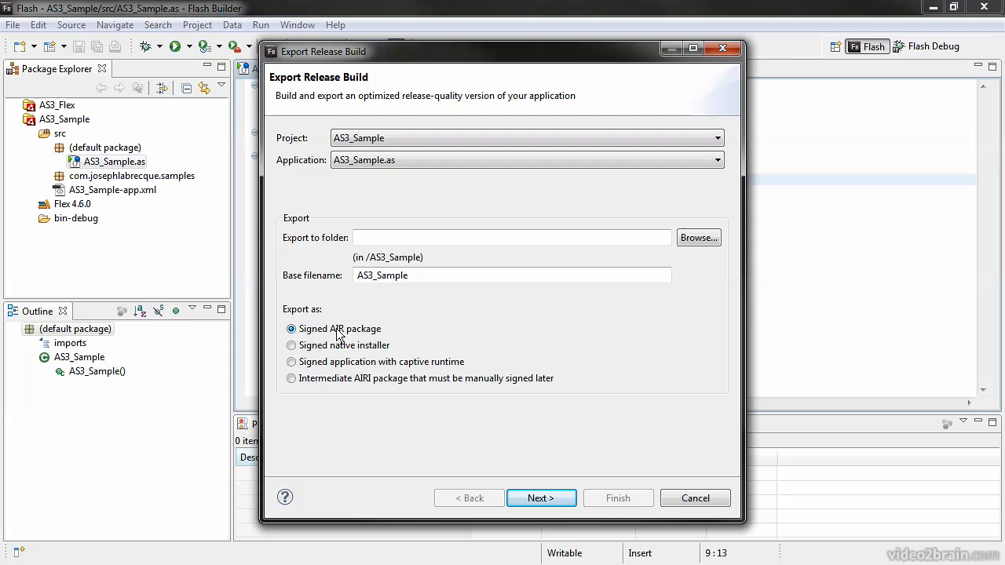
mouse_move(291, 390)
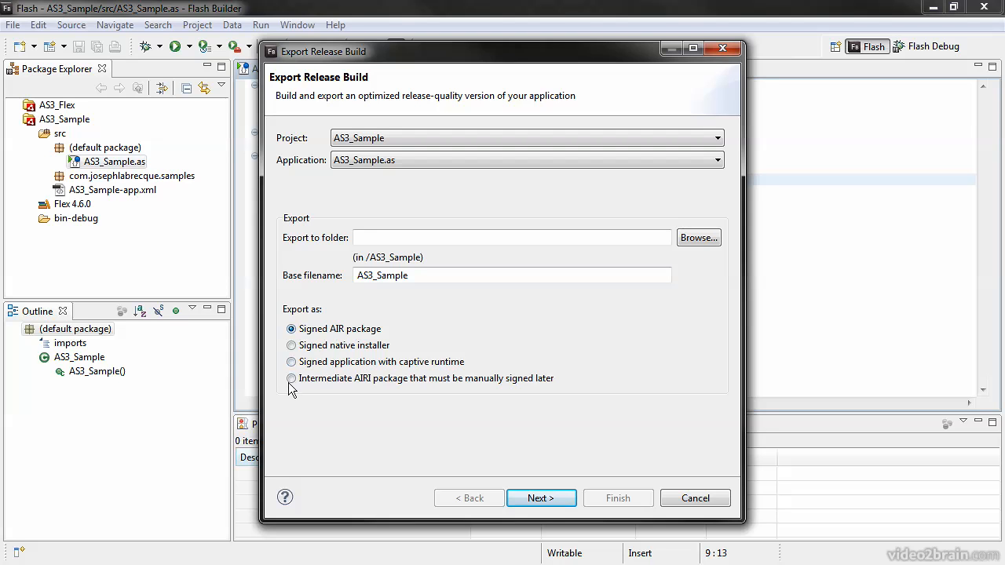
Step: Choose 'Intermediate AIRI package that must be manually signed later' as the export type
left_click(292, 378)
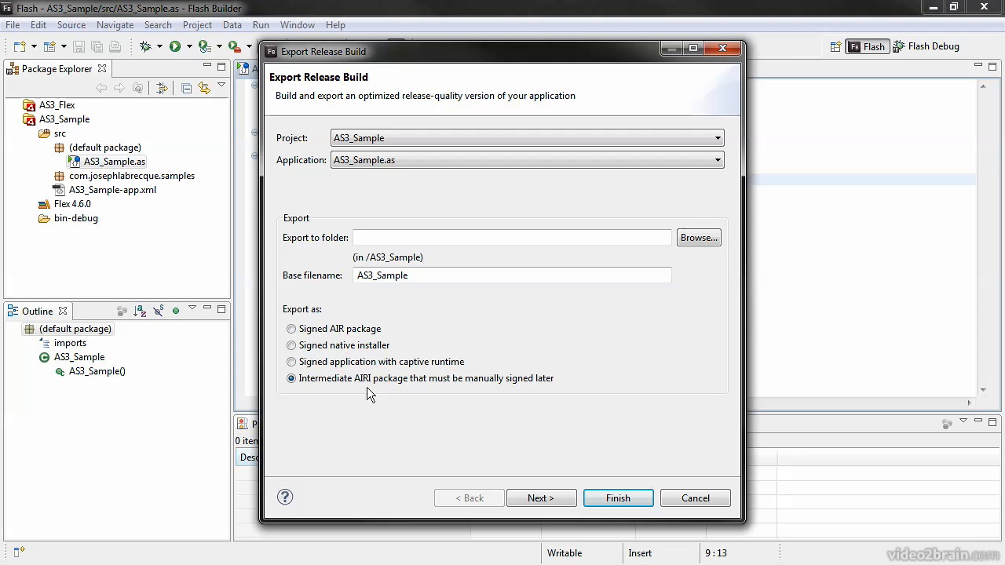
mouse_move(360, 418)
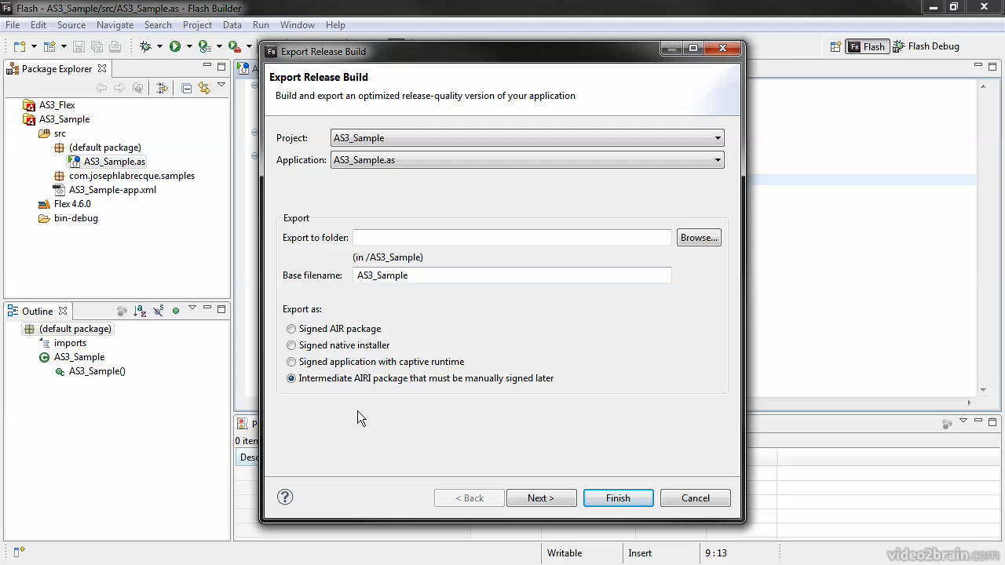
mouse_move(392, 439)
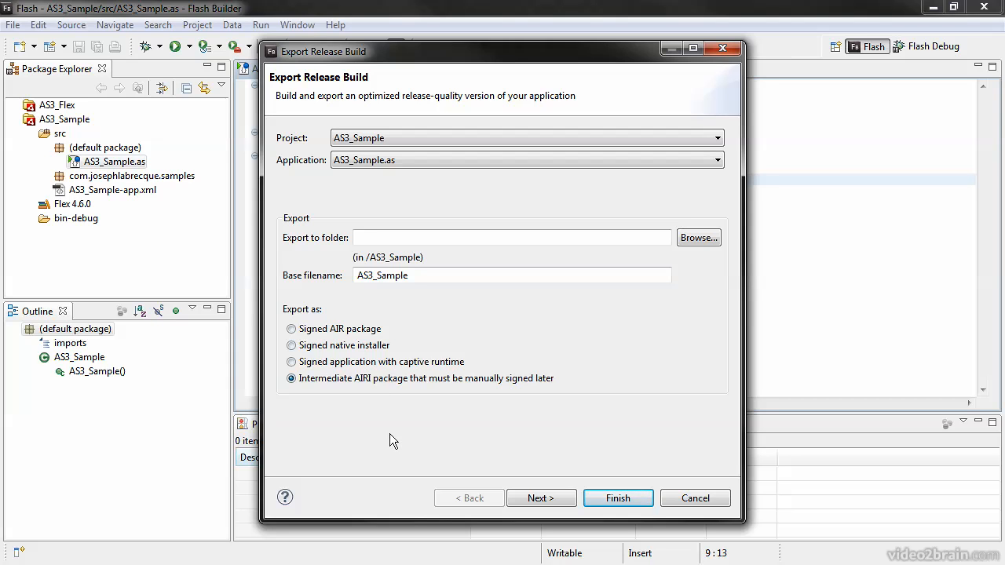
mouse_move(380, 436)
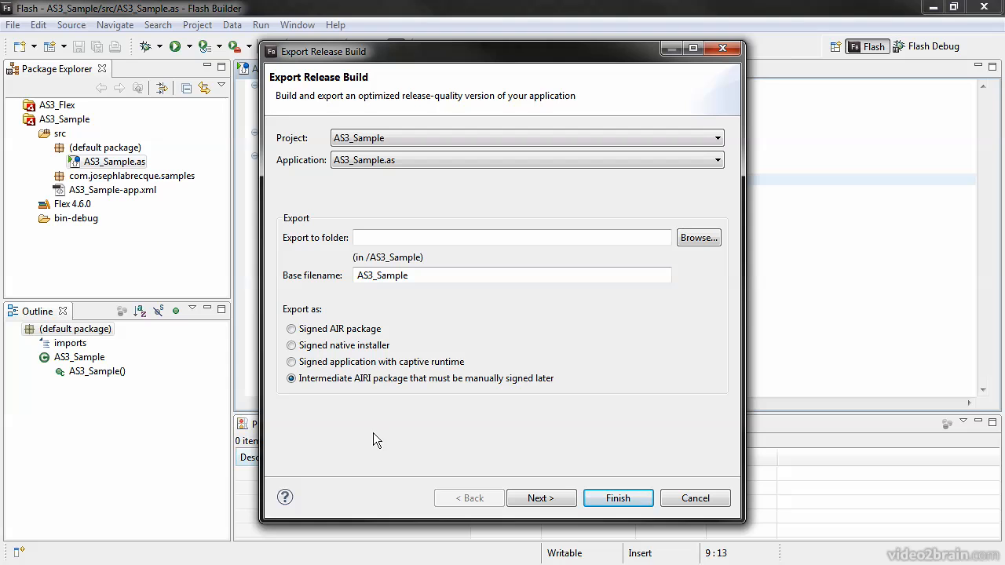
mouse_move(540, 497)
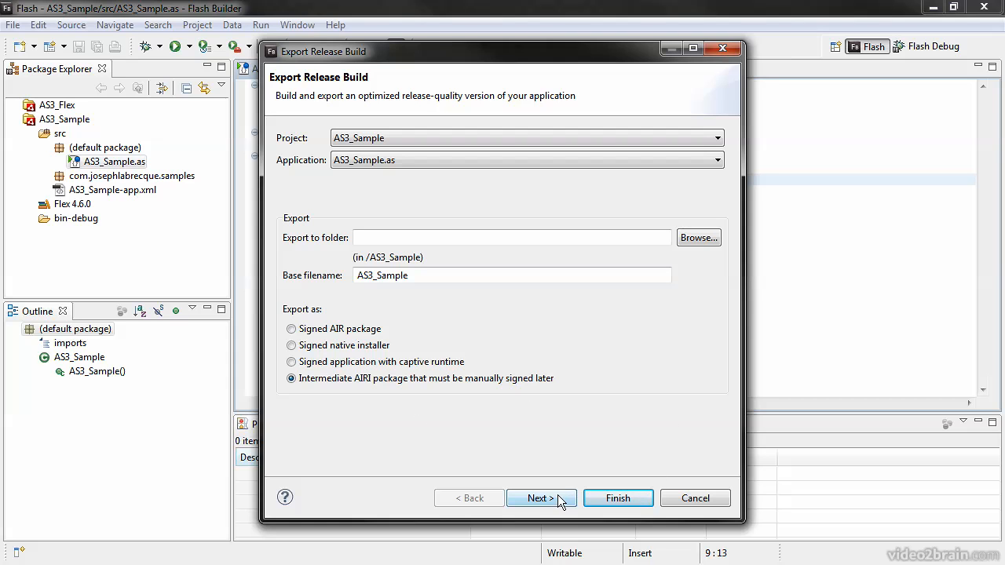
Step: Review Package Contents and Native Extensions, then finish the export producing AS3_Sample.airi
left_click(540, 498)
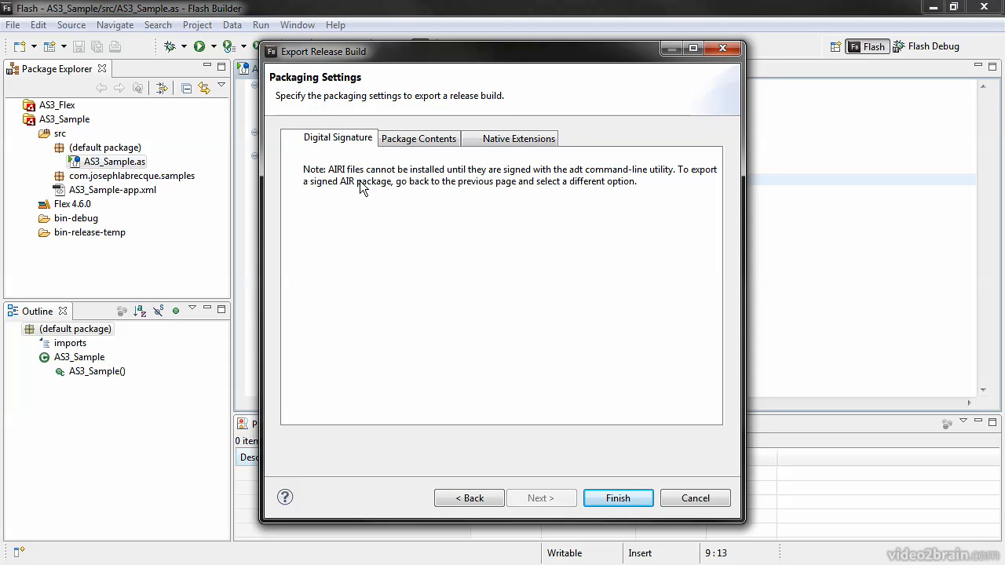
left_click(418, 138)
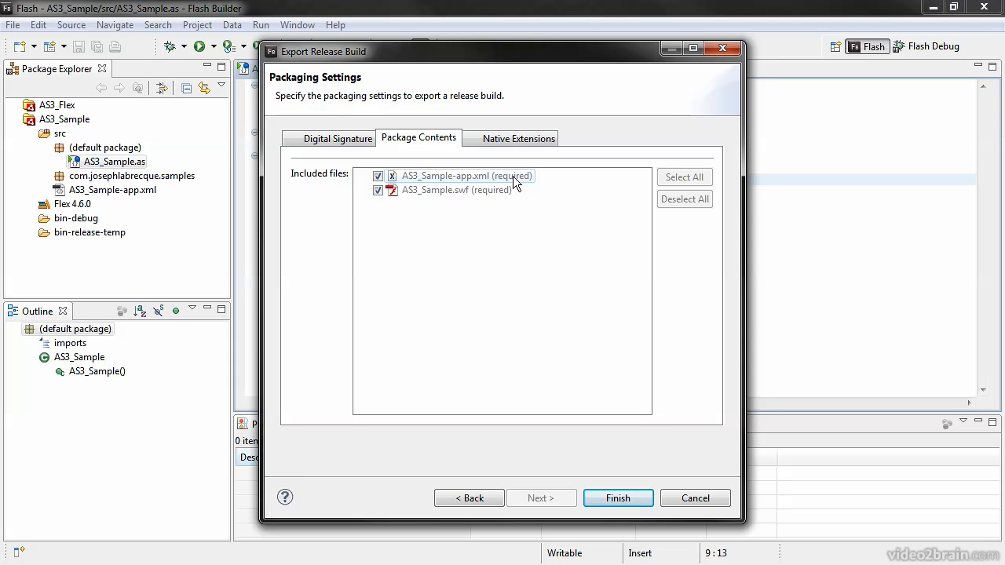
left_click(518, 138)
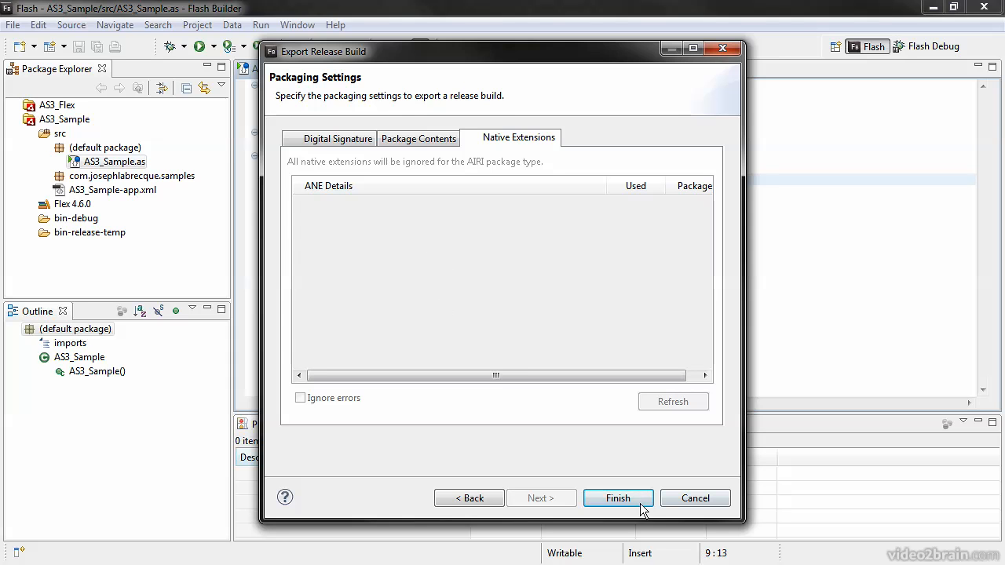
left_click(618, 497)
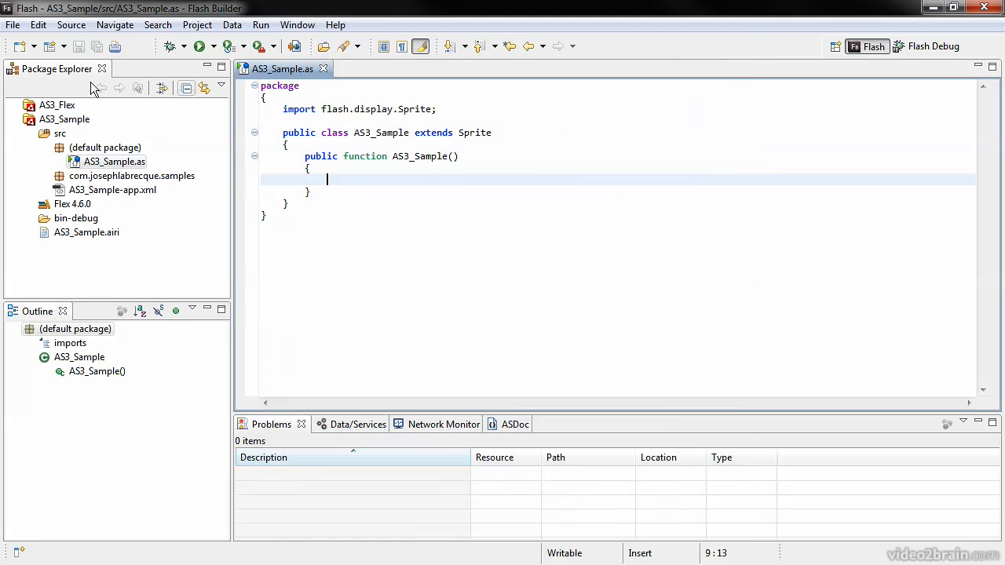
left_click(85, 232)
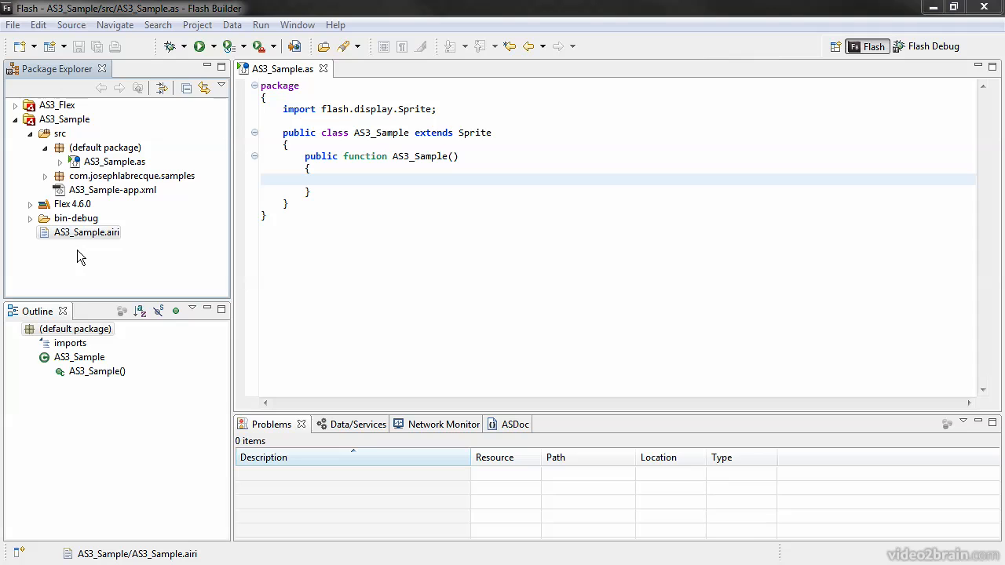
mouse_move(85, 266)
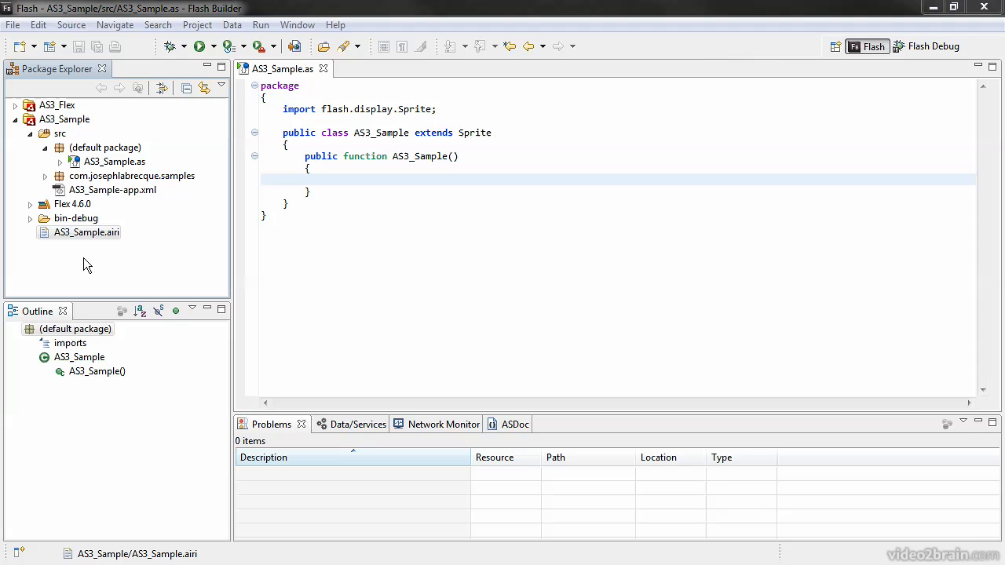
mouse_move(587, 208)
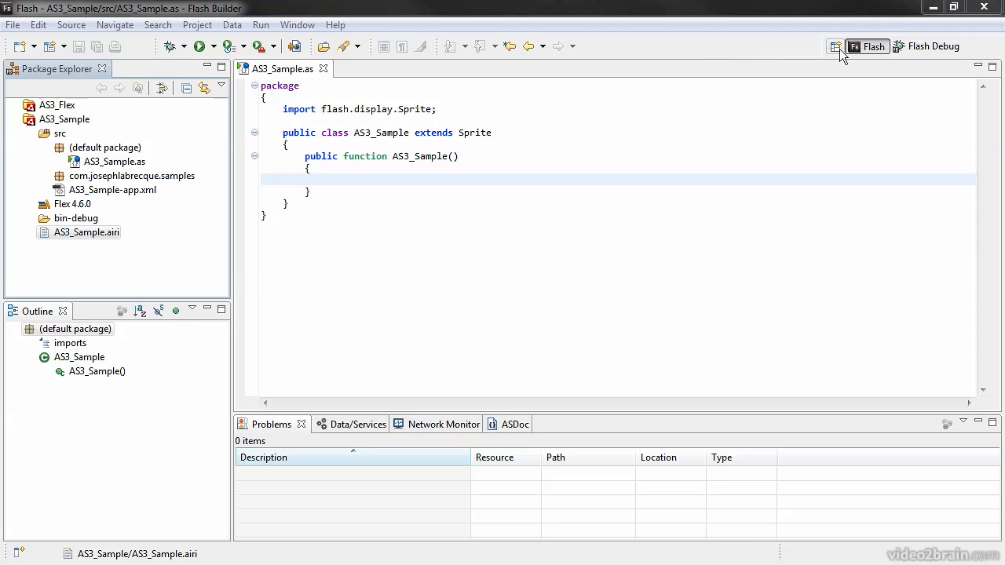
Step: Switch to the Flash Debug perspective, glance at Expressions and Breakpoints, and place the cursor in the constructor
left_click(836, 46)
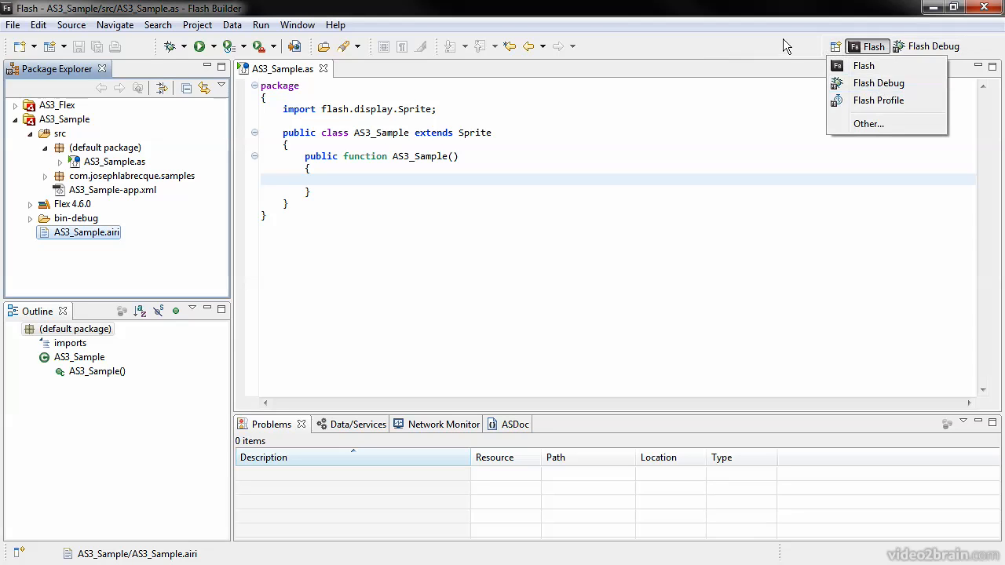
left_click(878, 82)
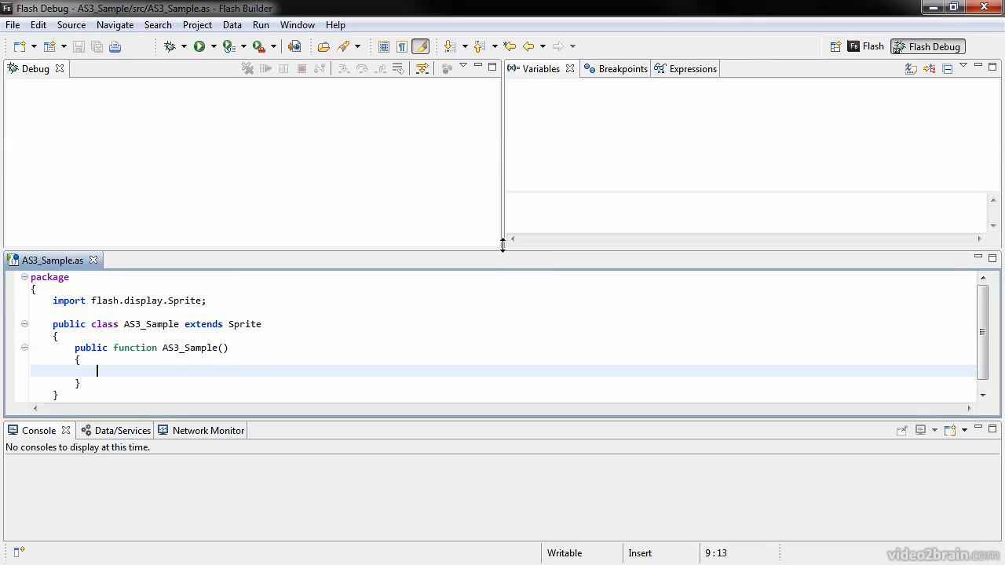
left_click(674, 69)
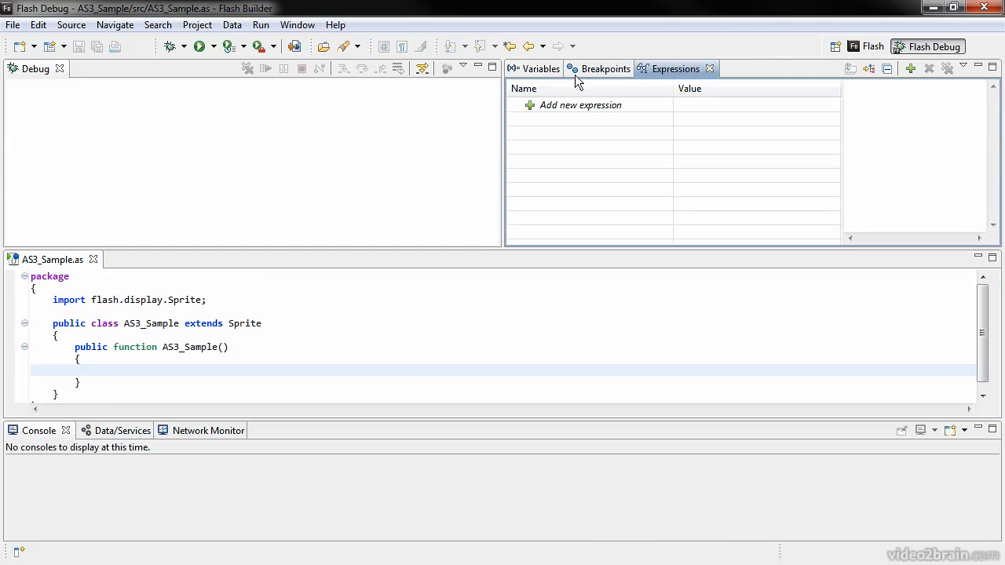
left_click(540, 69)
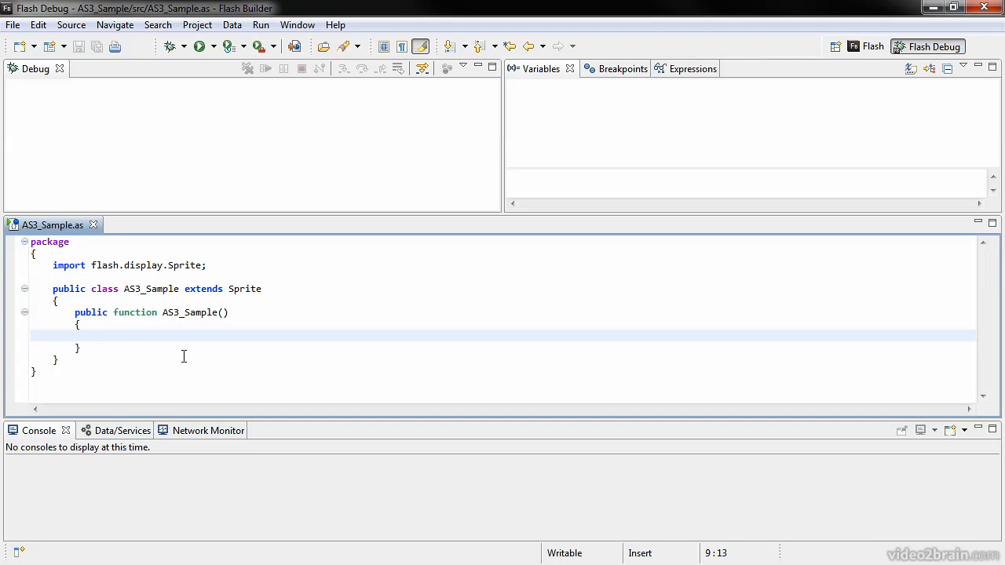
left_click(98, 336)
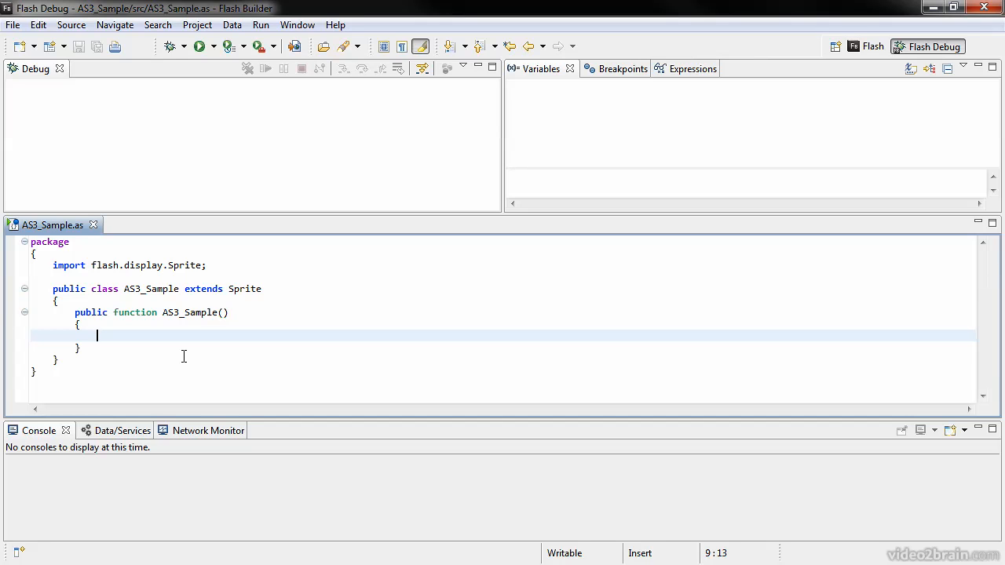
Step: Write trace("Hello Flash!"); in the AS3_Sample constructor and save the file
type("trace")
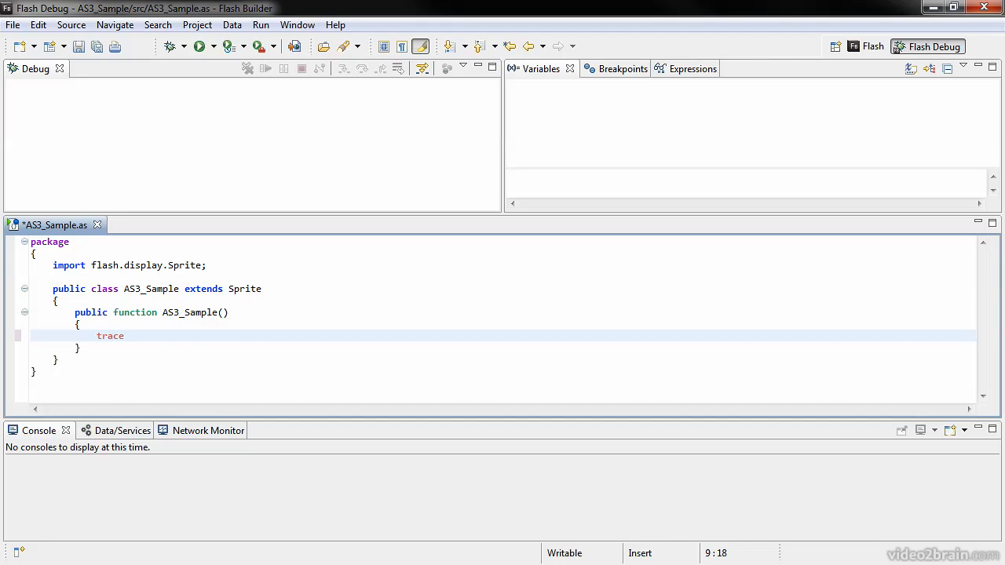
type("(\"")
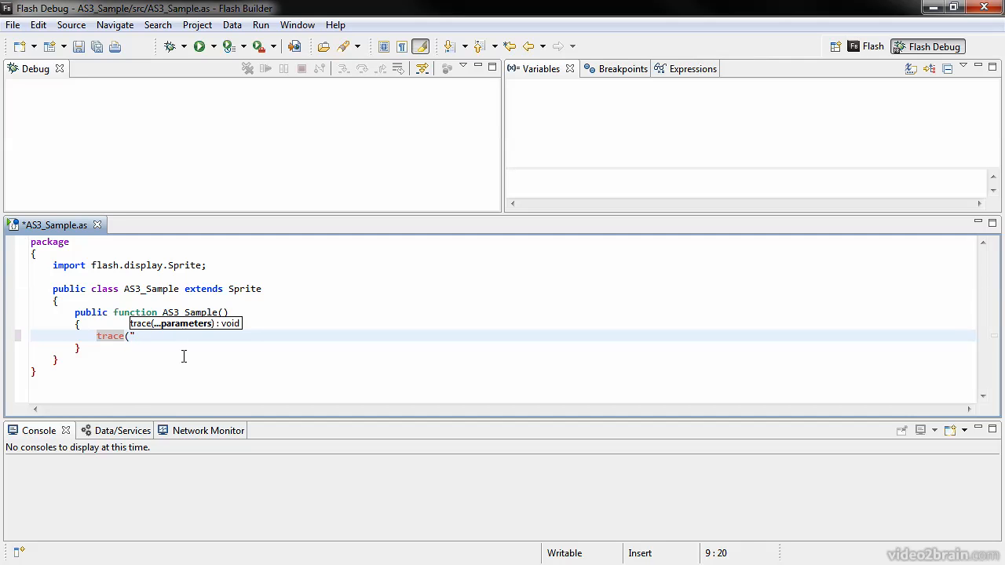
type("He")
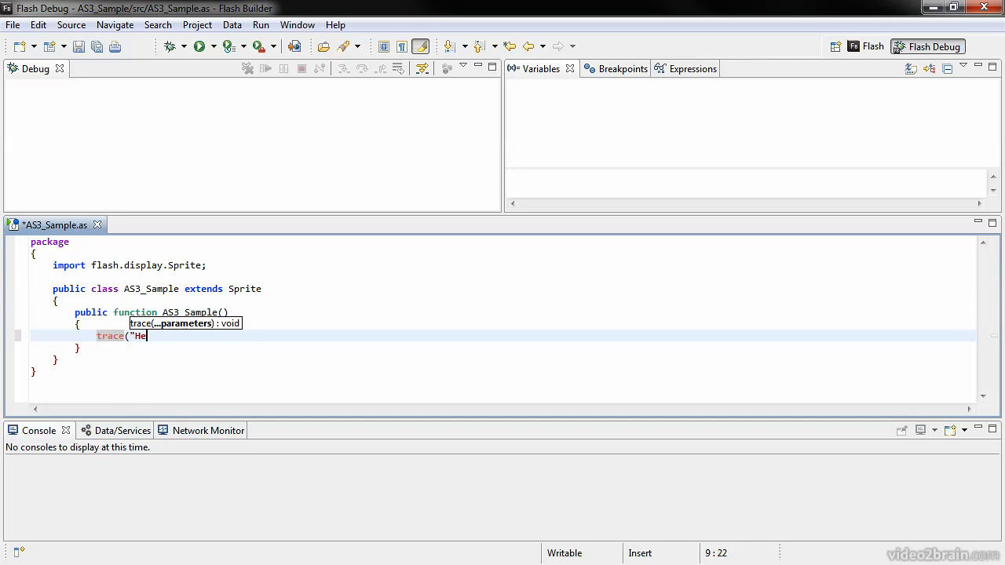
type("llo Flash!")
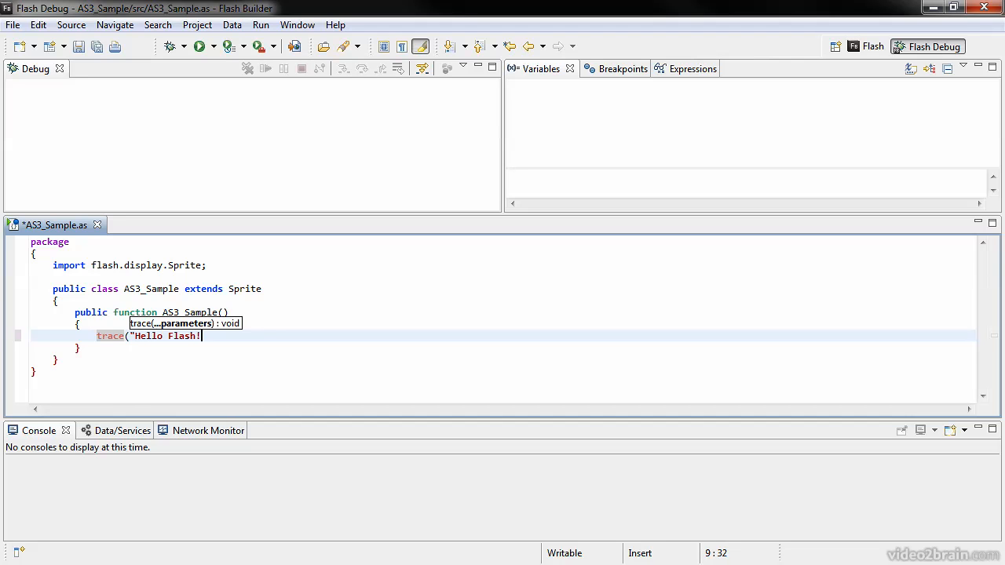
type("\")")
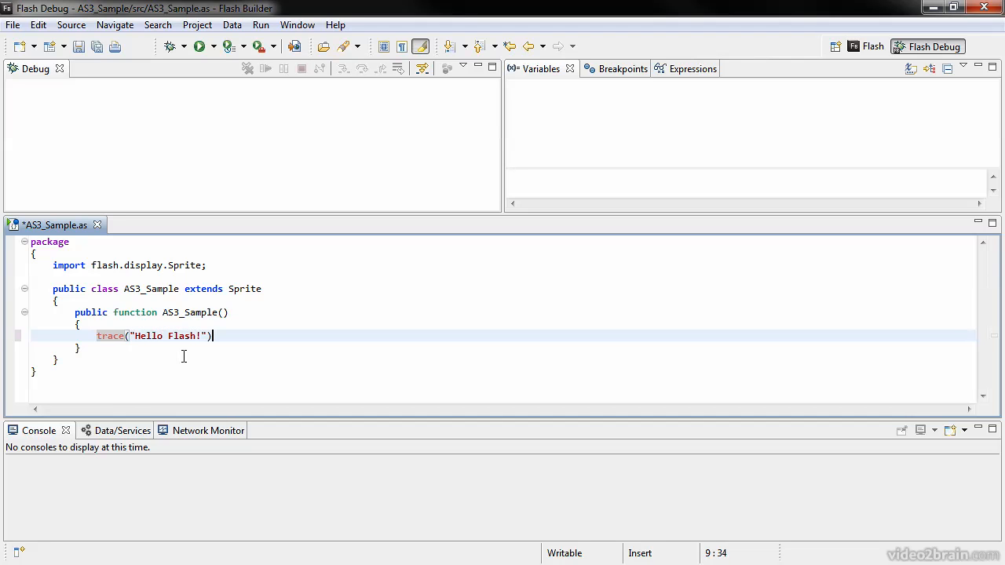
type(";")
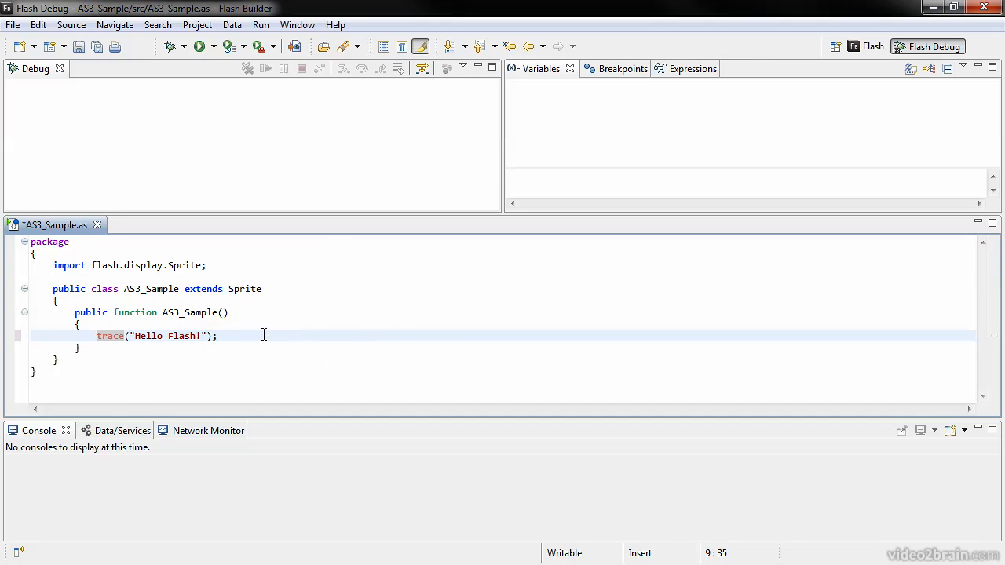
key("ctrl+s")
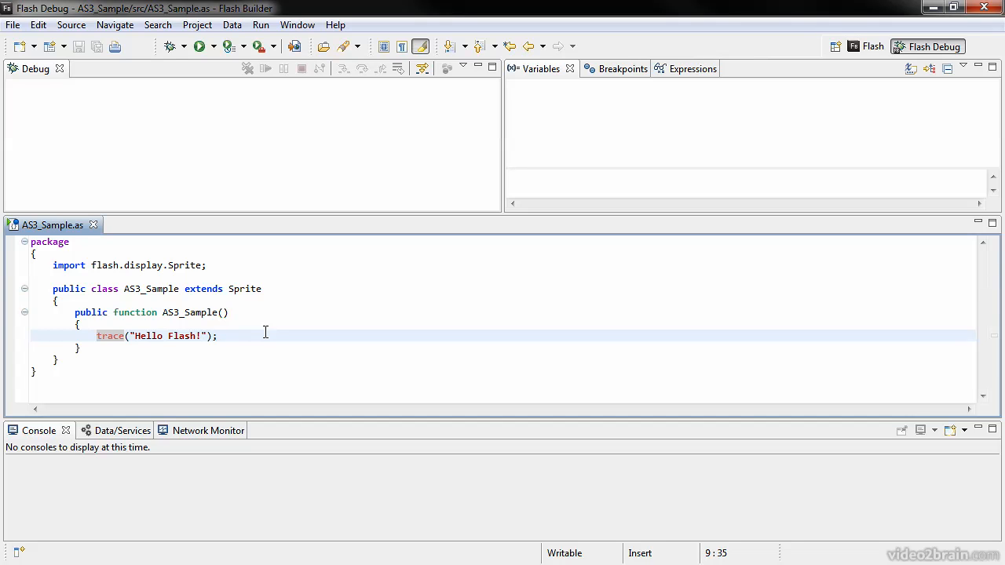
left_click(218, 336)
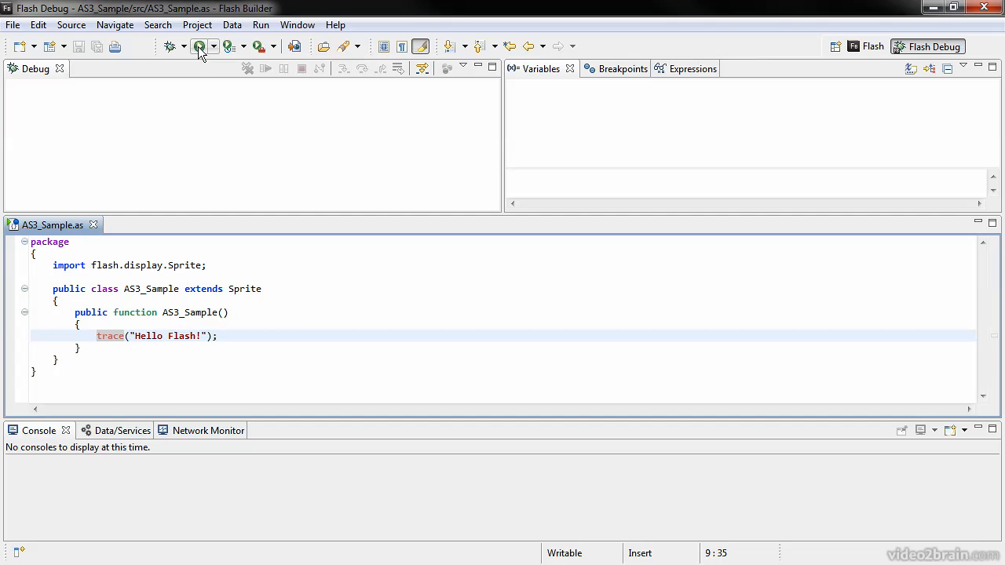
Step: Debug AS3_Sample as a desktop application, select the trace line, and terminate the session
left_click(217, 336)
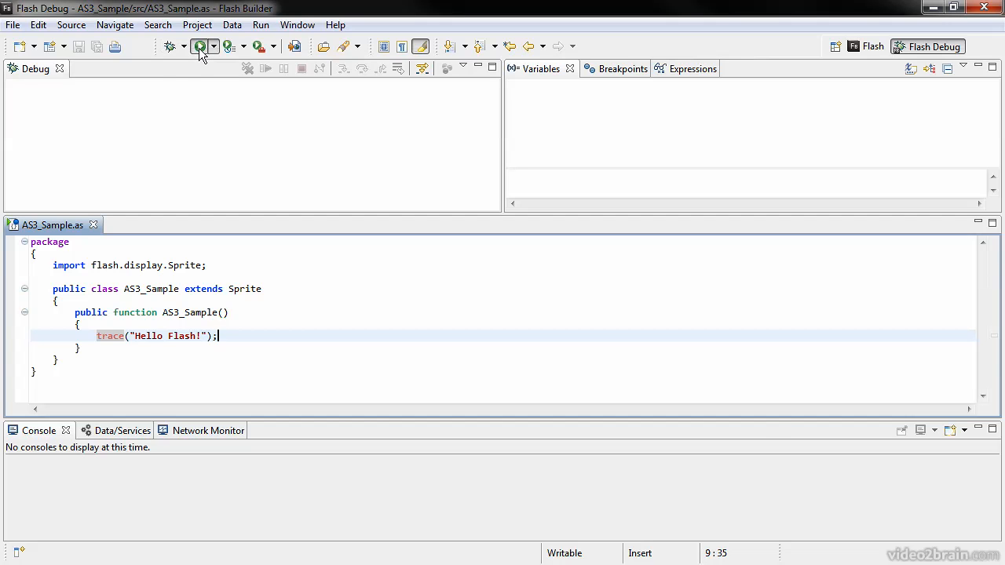
left_click(200, 45)
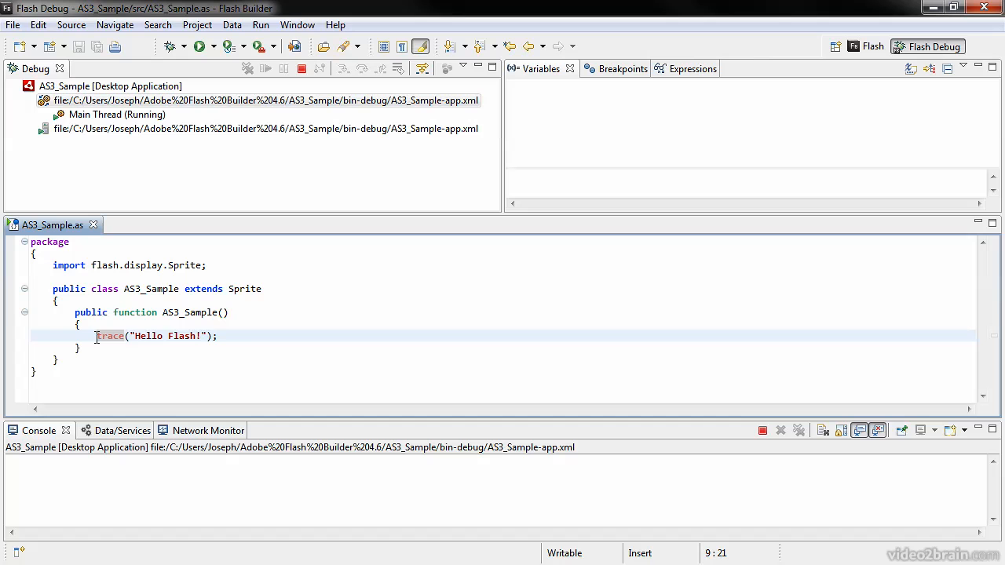
left_click_drag(97, 336, 217, 336)
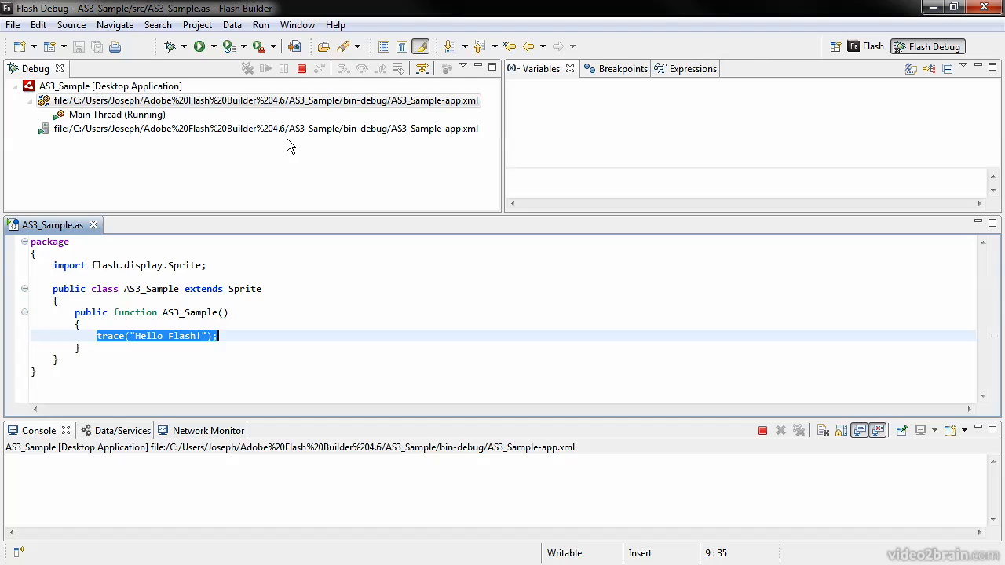
left_click(302, 69)
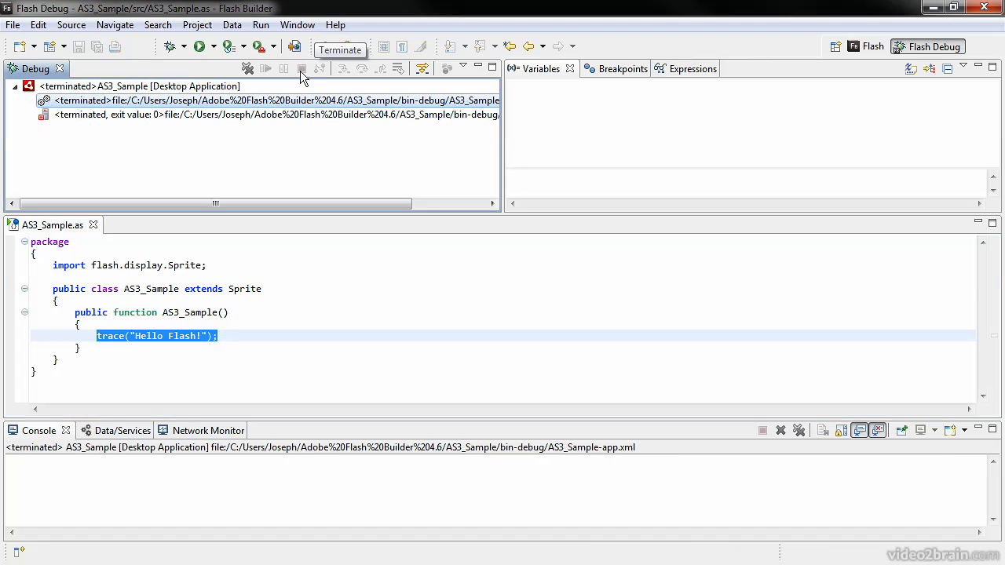
mouse_move(169, 47)
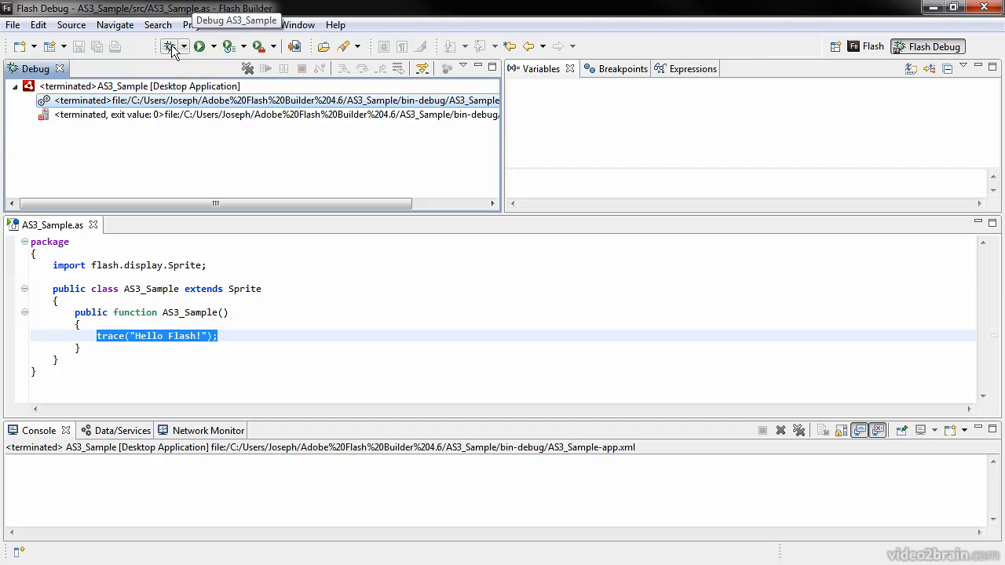
Step: Rerun AS3_Sample under the debugger so the console prints Hello Flash!, then terminate it
left_click(198, 45)
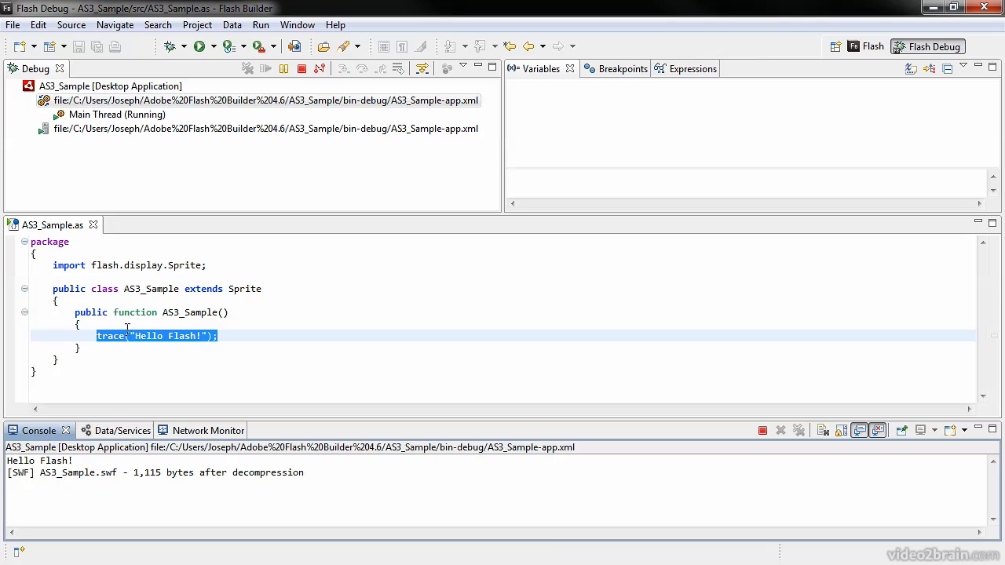
left_click(301, 69)
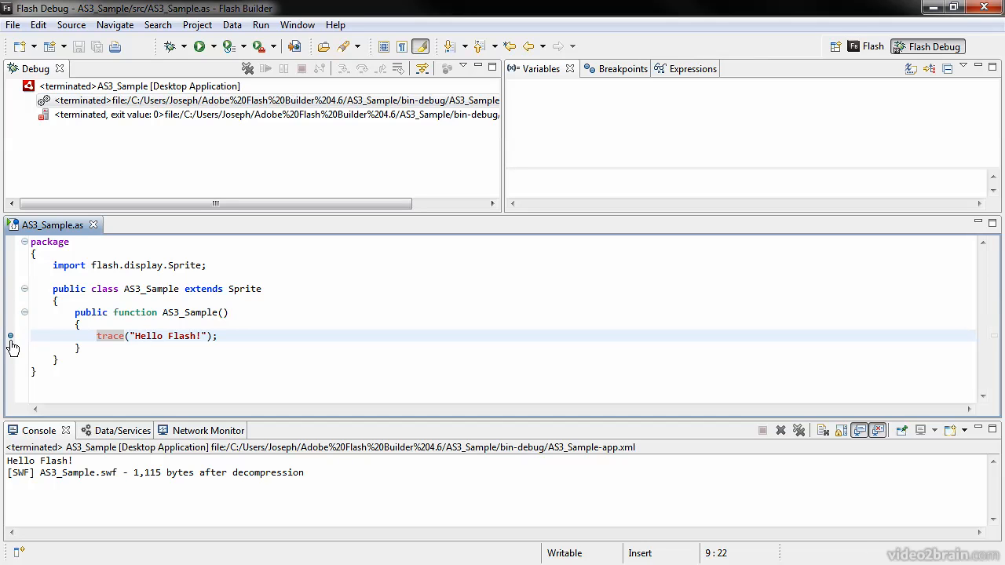
mouse_move(11, 341)
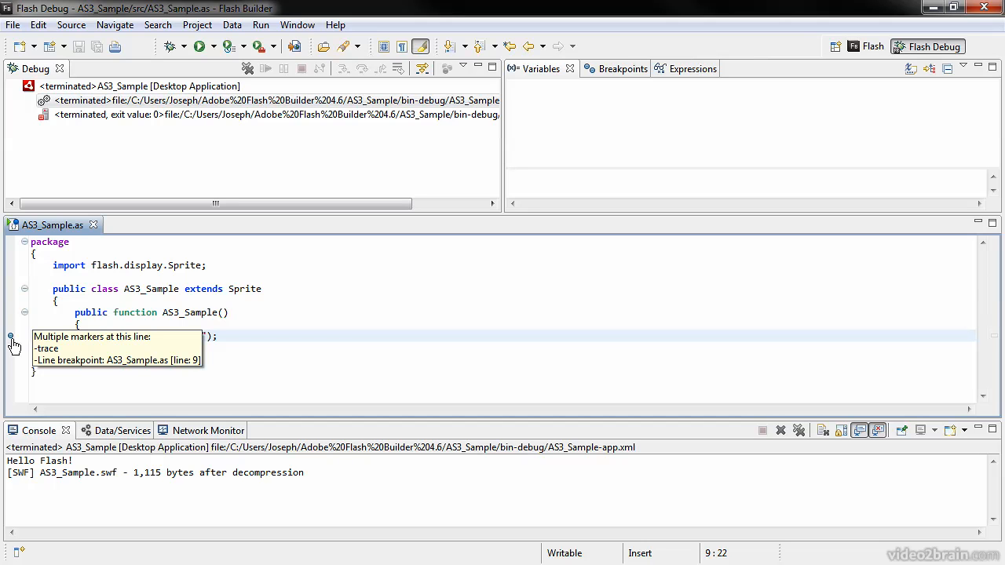
mouse_move(28, 332)
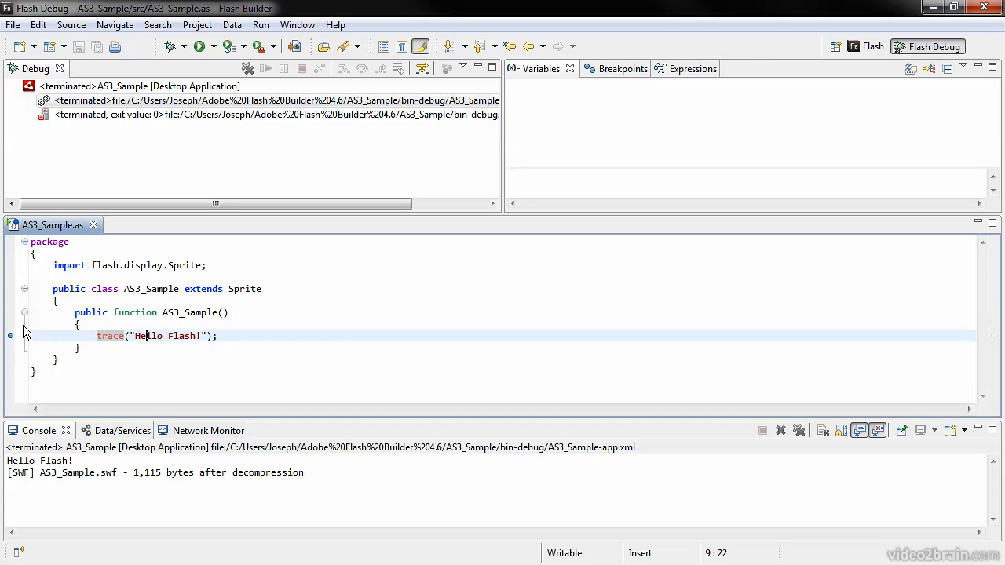
Step: Turn on Show Line Numbers from the gutter menu at line 9 and select 'Flash' in the trace string
right_click(9, 336)
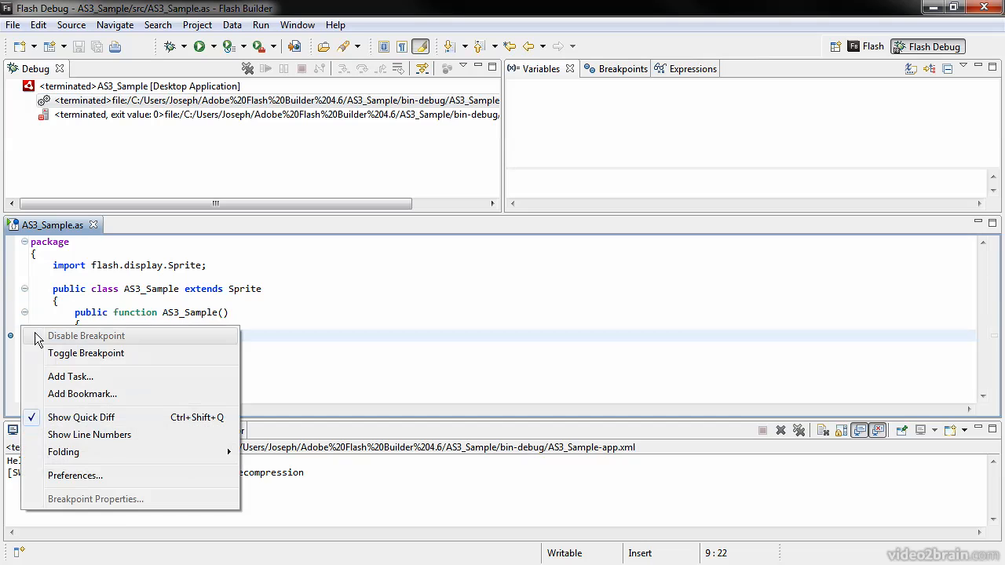
mouse_move(122, 440)
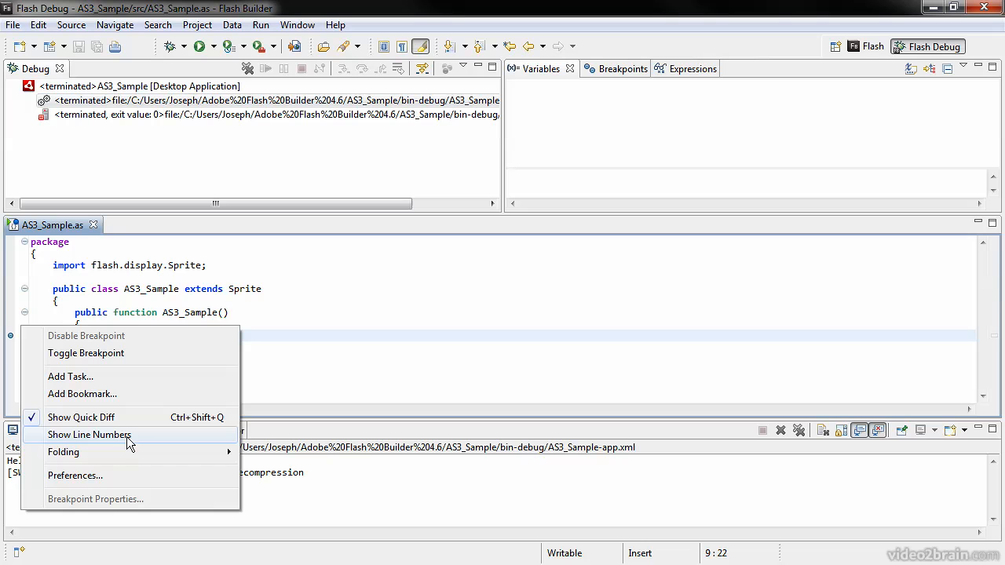
mouse_move(113, 443)
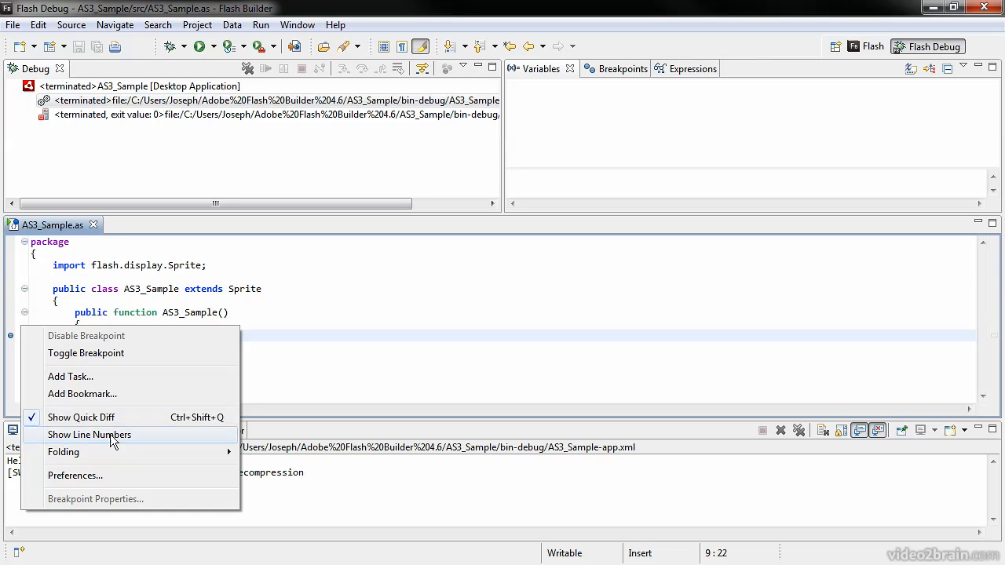
left_click(90, 435)
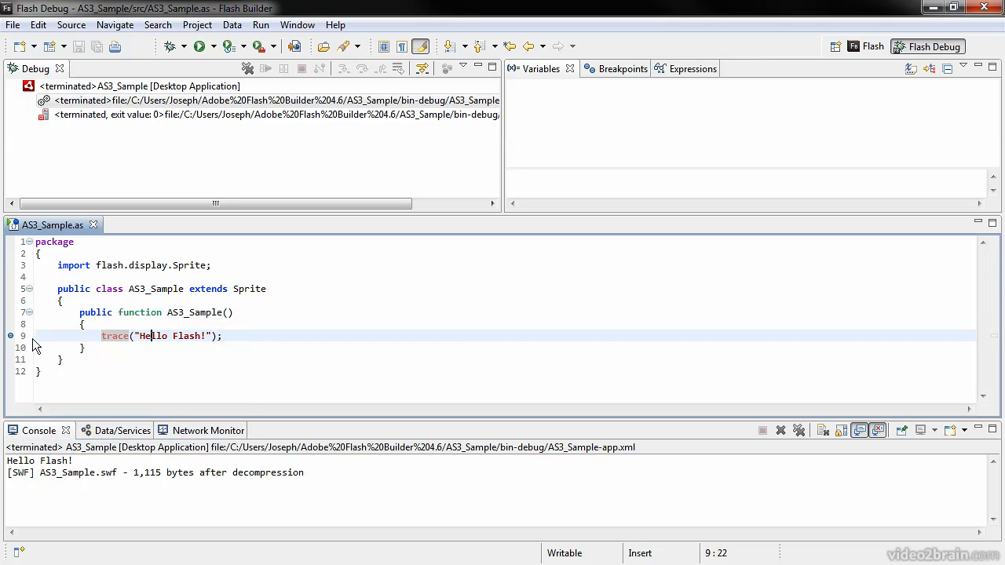
right_click(11, 336)
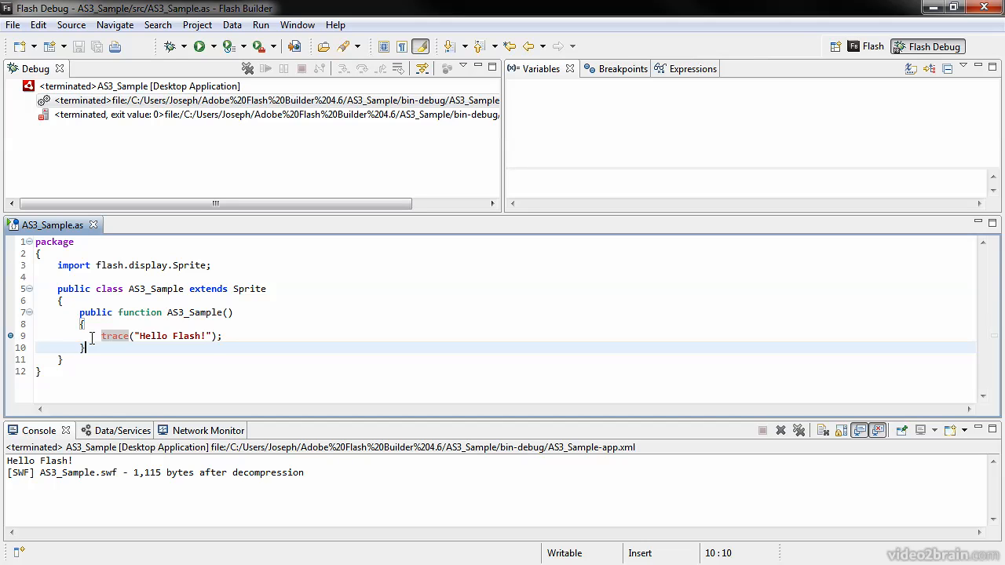
double_click(187, 336)
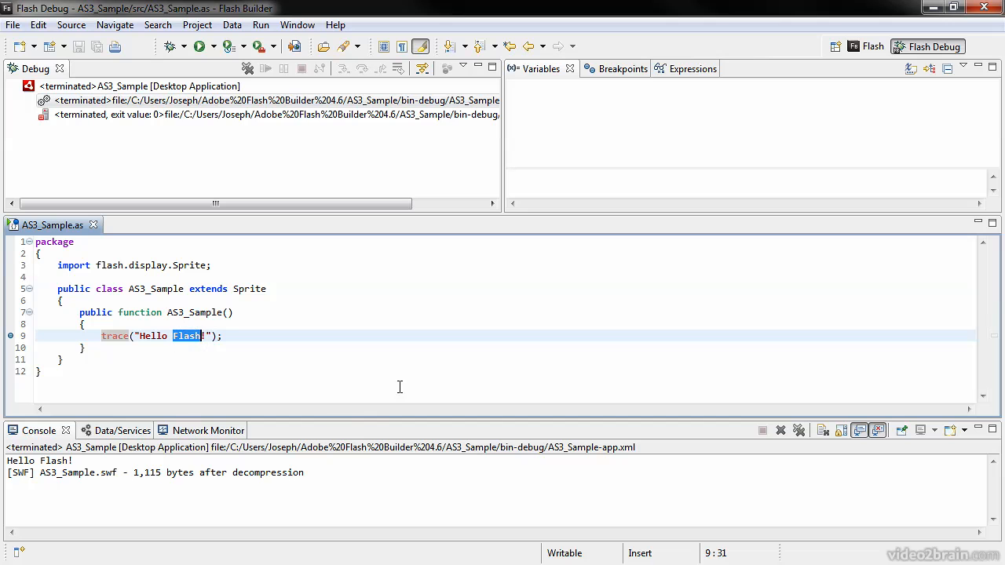
Step: Debug AS3_Sample until it suspends at line 9 and expand 'this' in Variables to browse its properties
left_click(169, 47)
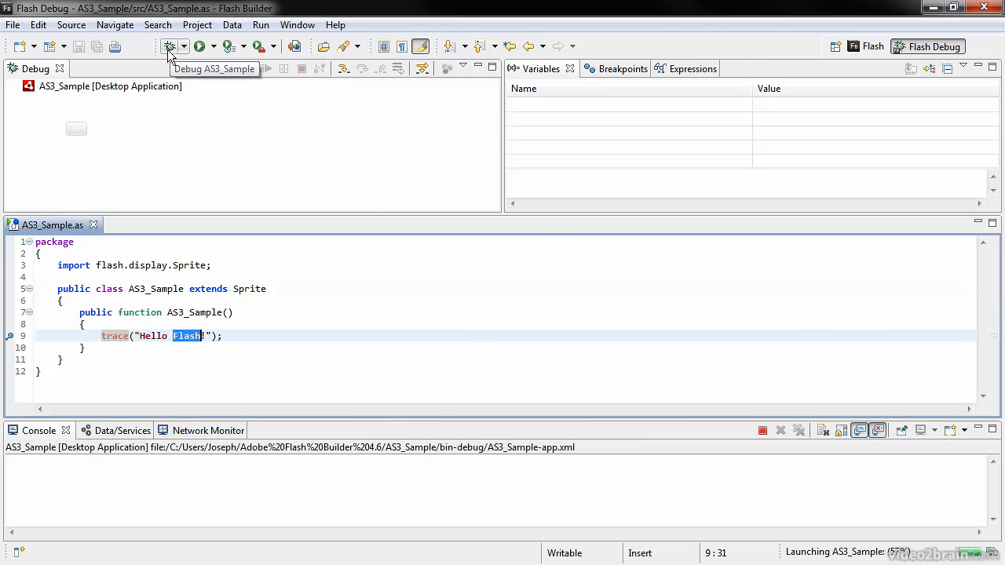
left_click(170, 47)
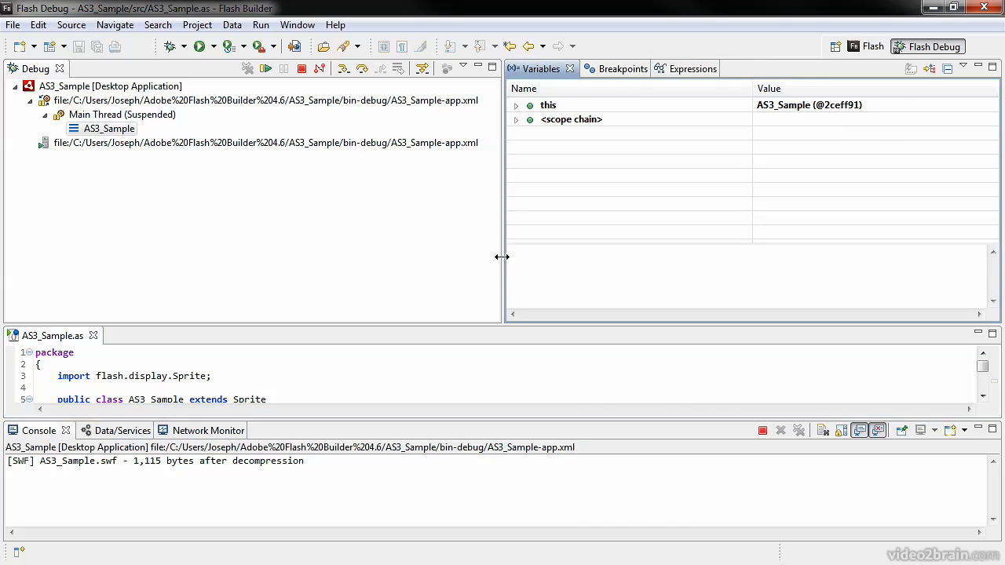
left_click(515, 104)
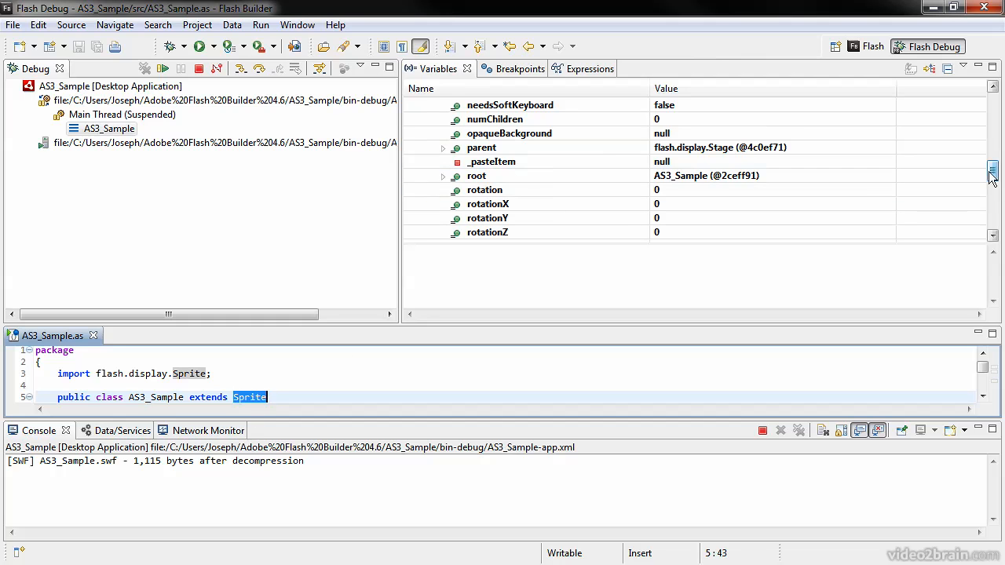
scroll("down", 3)
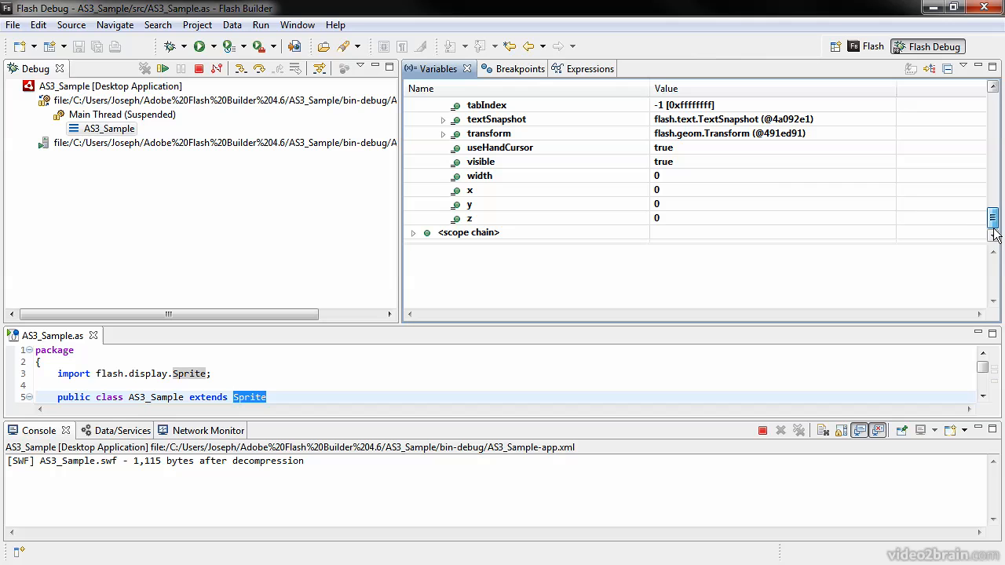
left_click(470, 205)
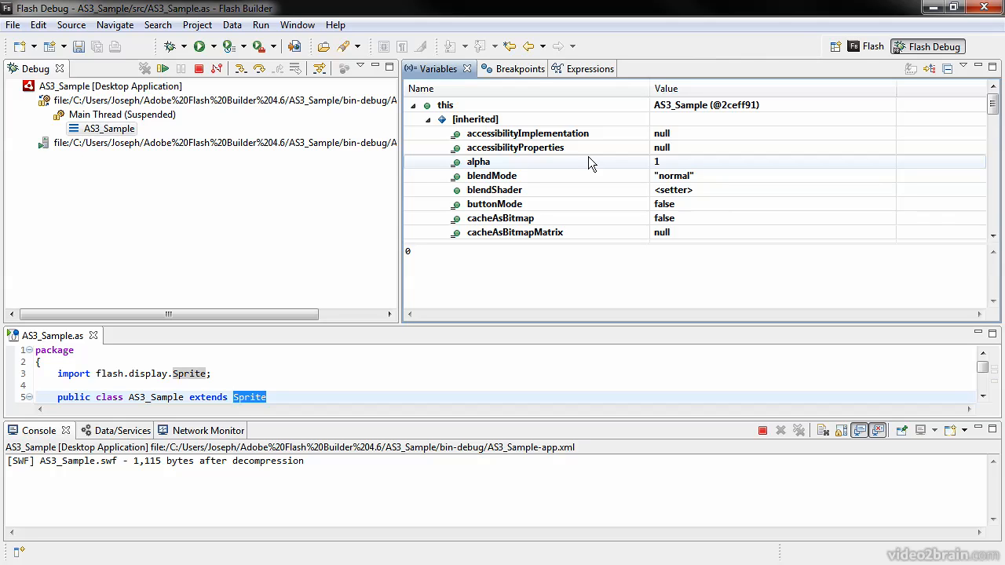
mouse_move(200, 69)
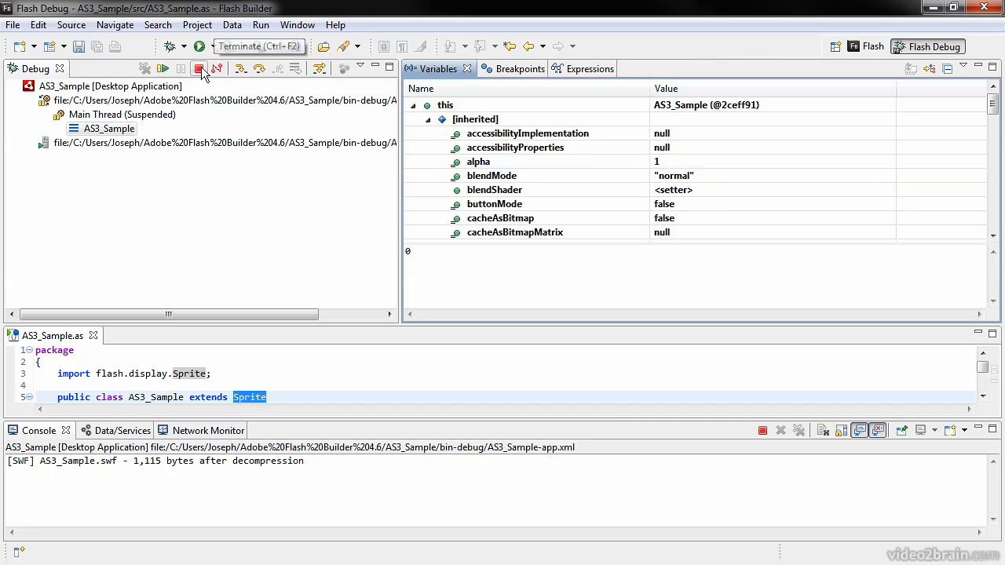
mouse_move(163, 70)
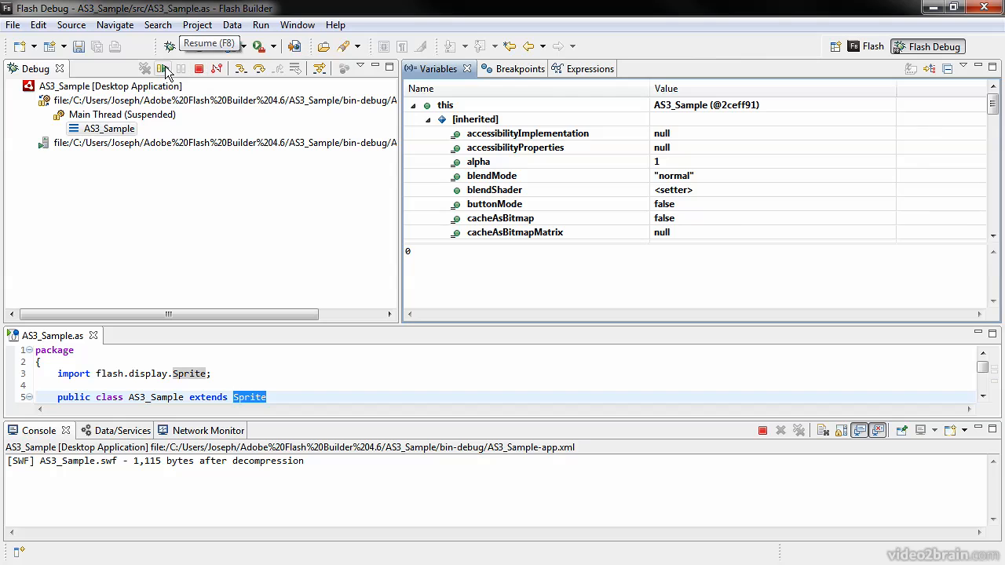
Step: Resume execution past the breakpoint so the app runs and the console prints Hello Flash!
left_click(163, 69)
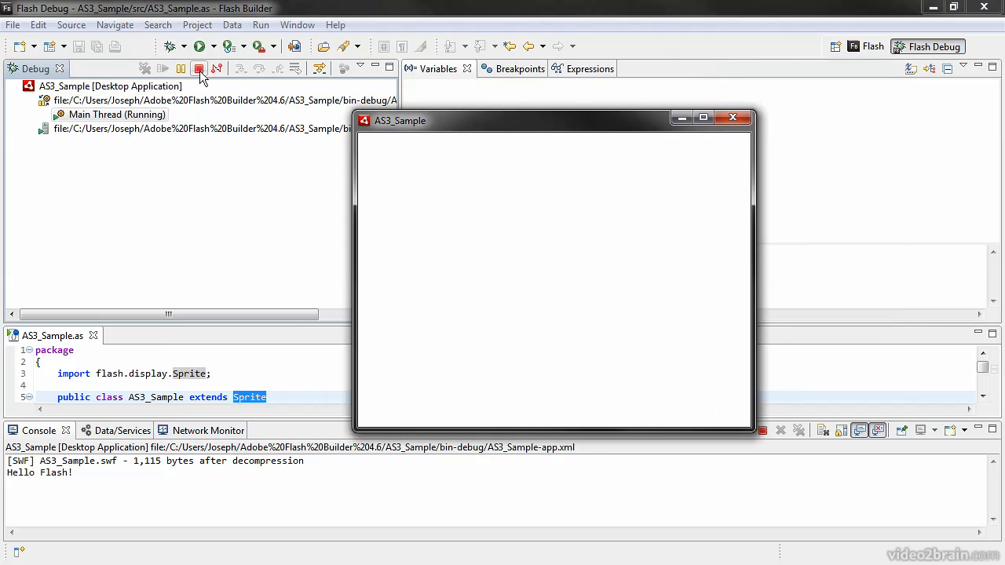
left_click(198, 69)
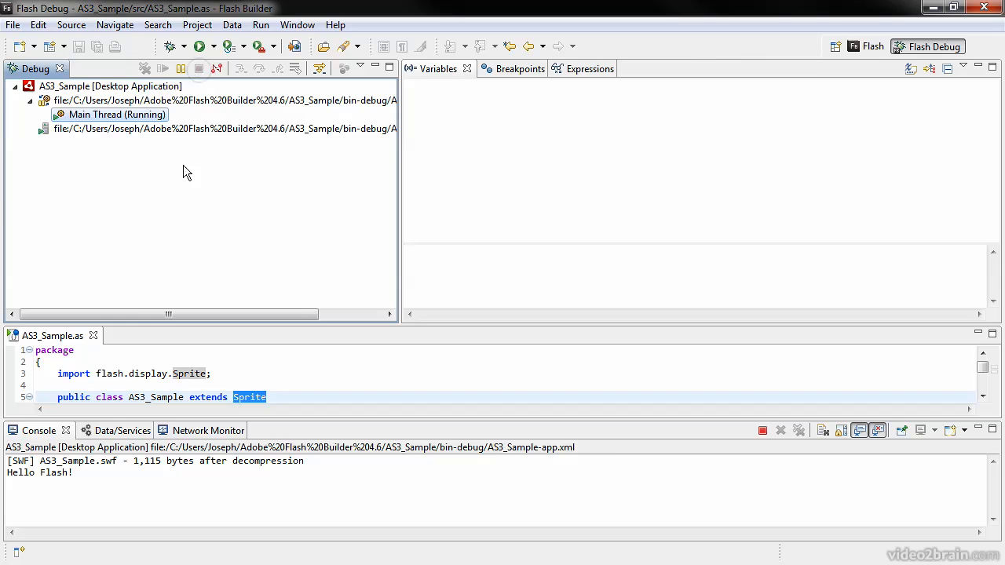